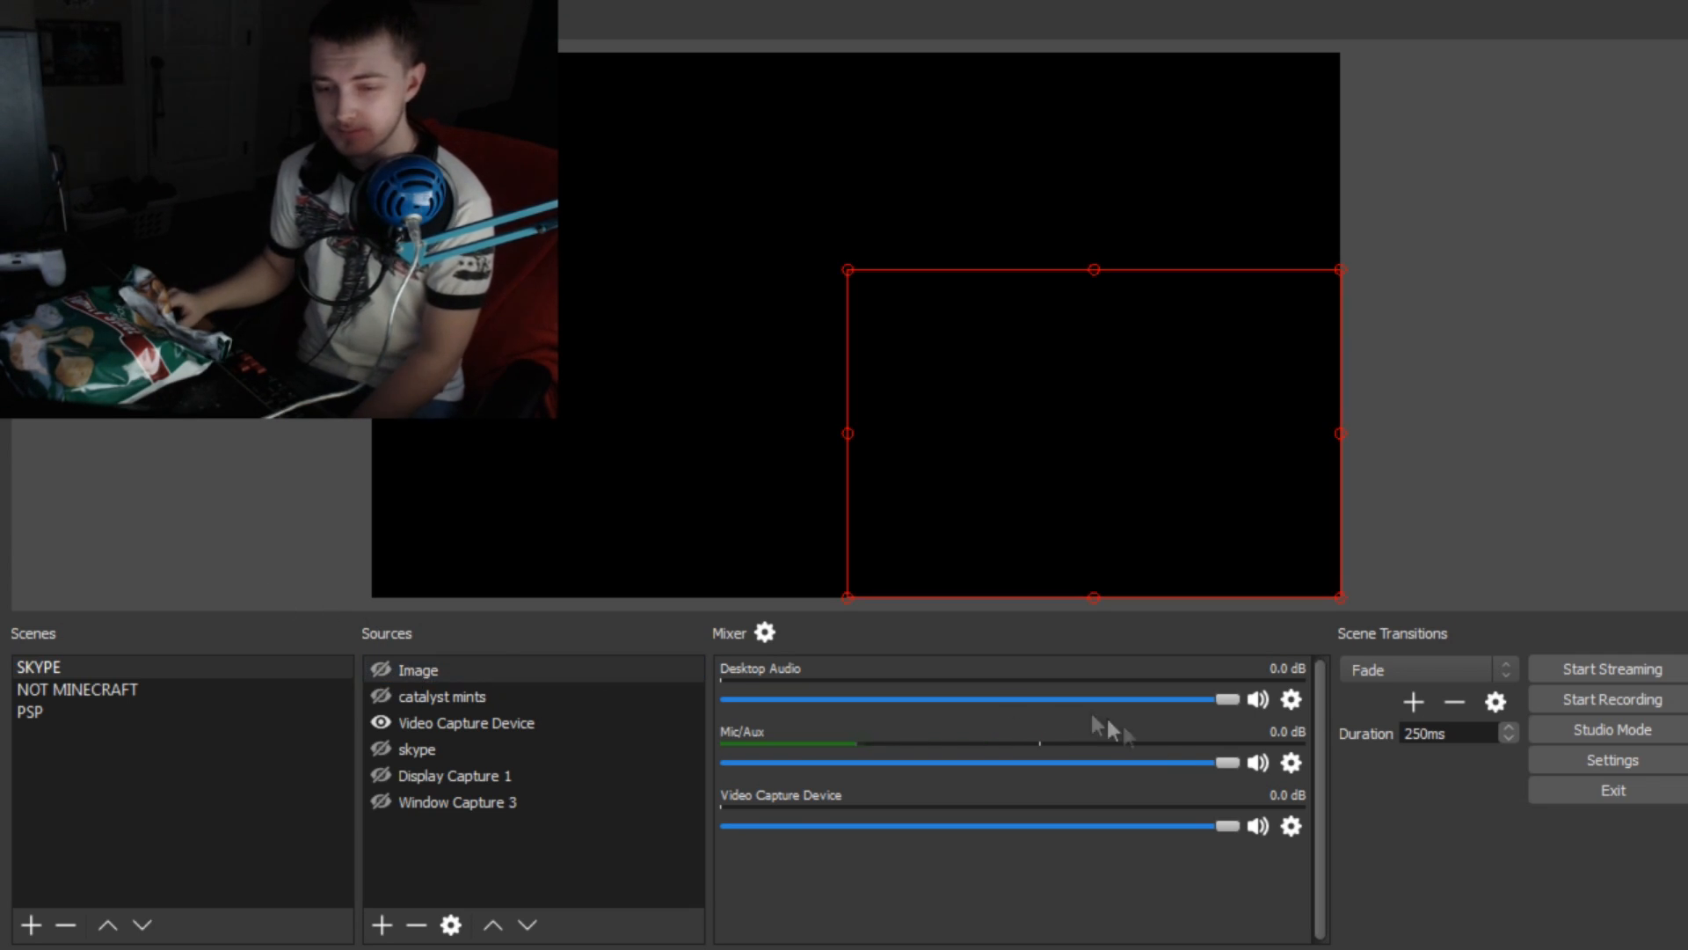
- Select the Image source and toggle it visible to show the anime character on the right
click(420, 668)
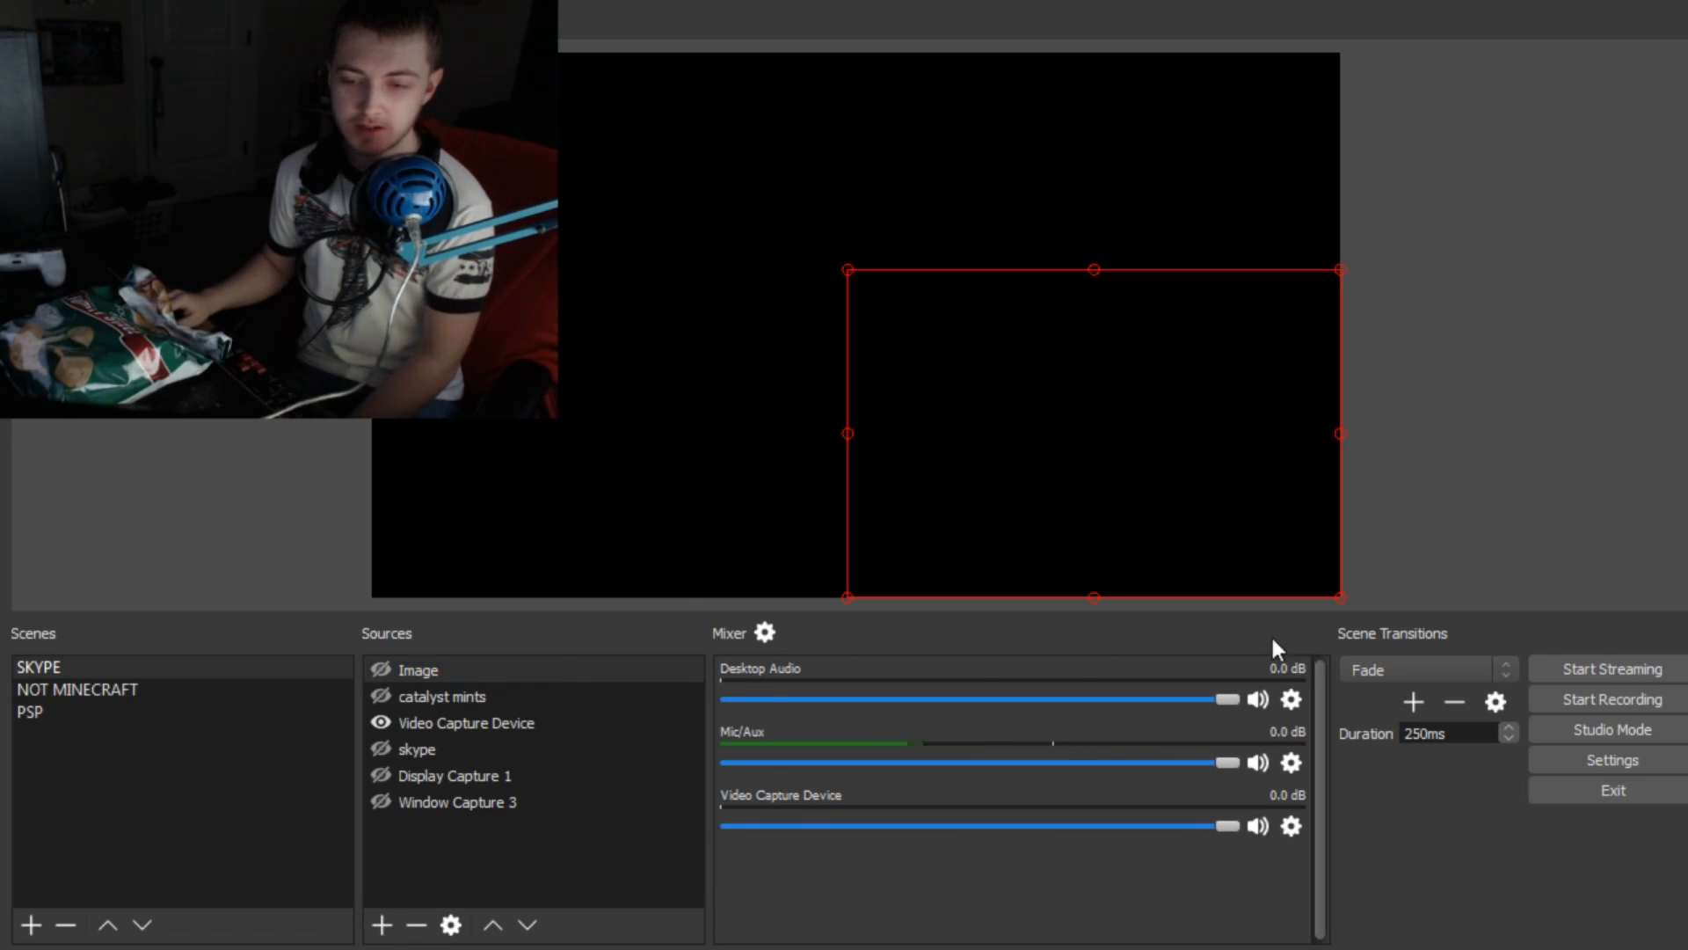
mouse_move(673, 483)
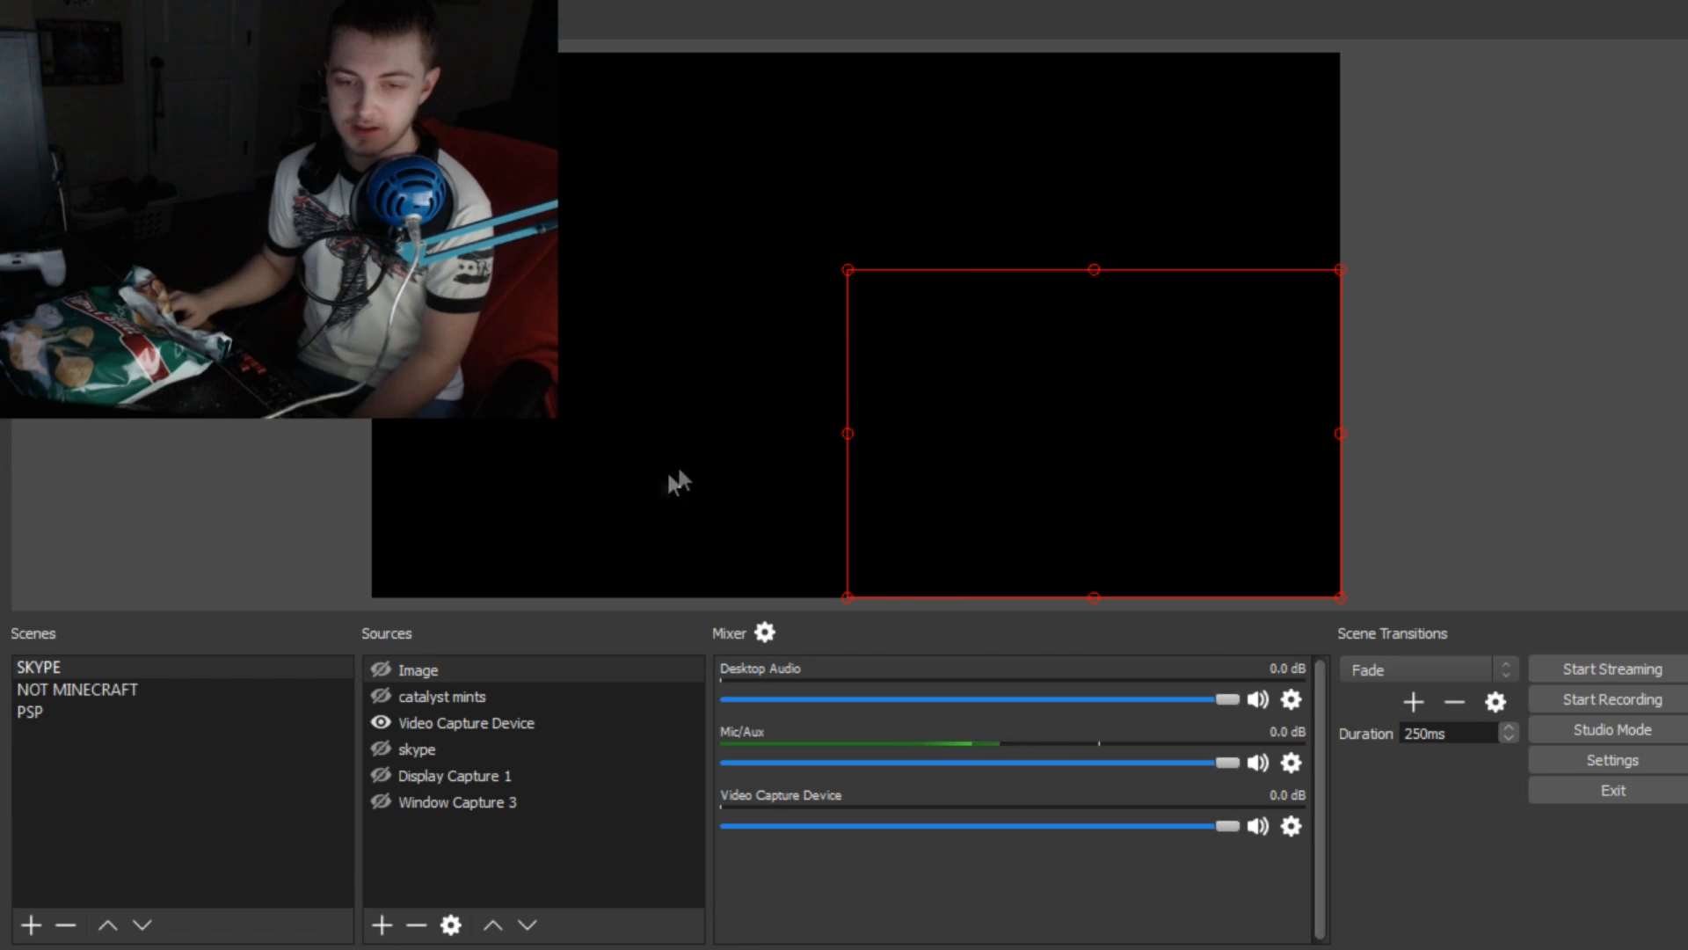
click(418, 668)
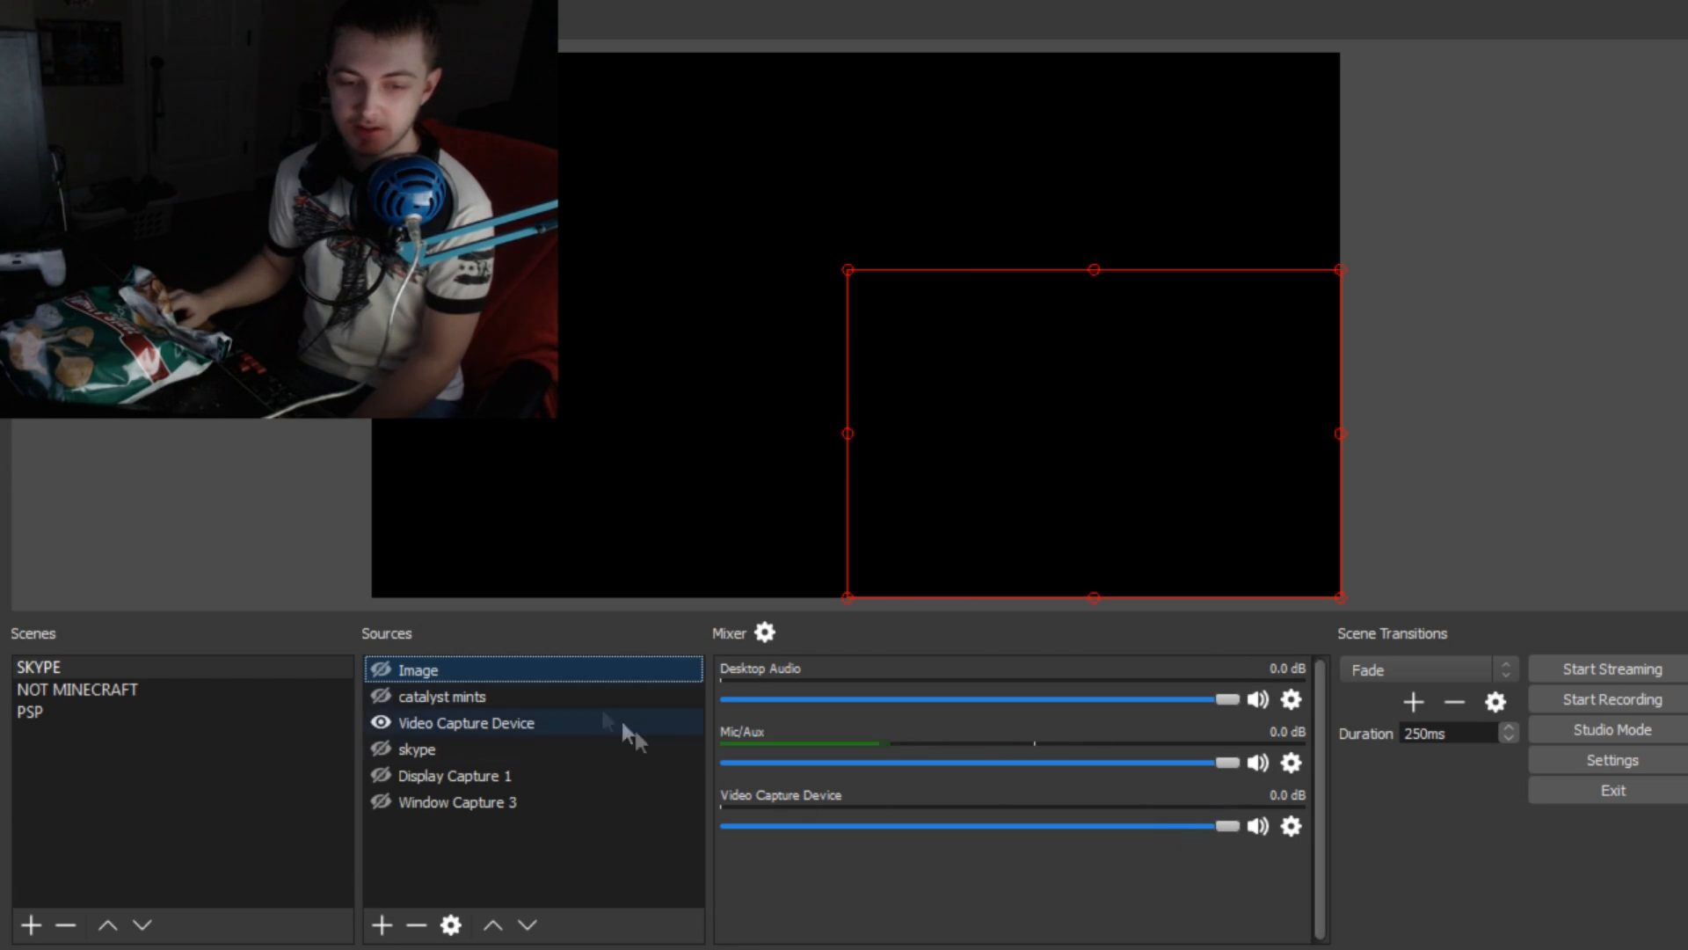
click(379, 669)
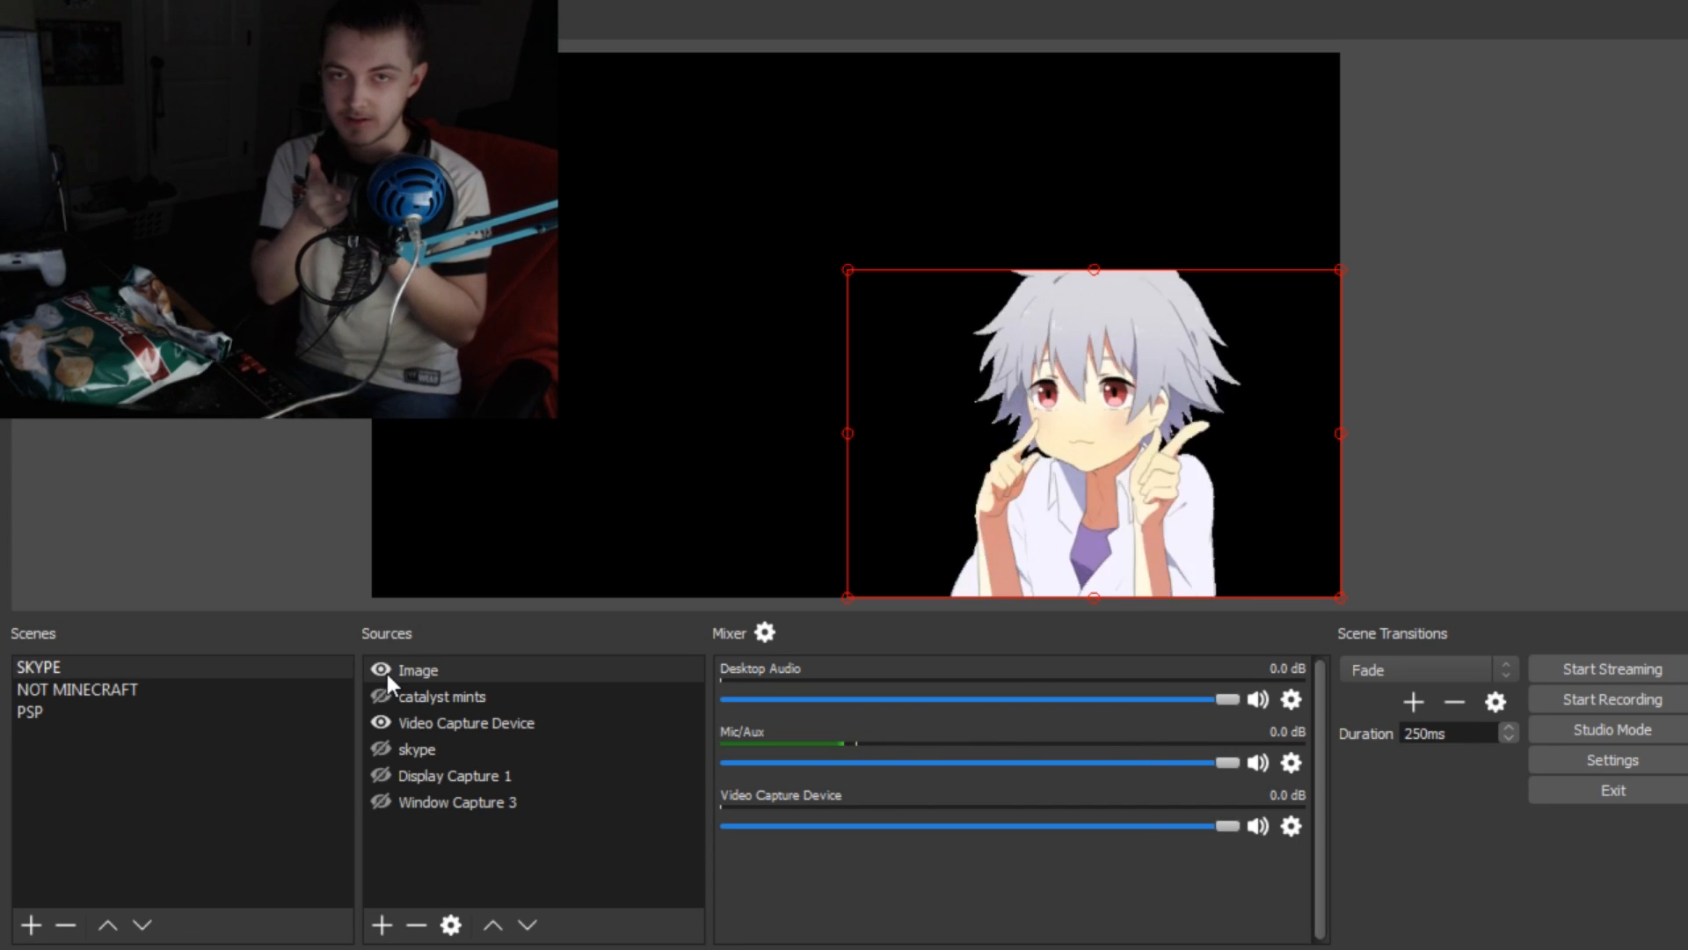
click(418, 669)
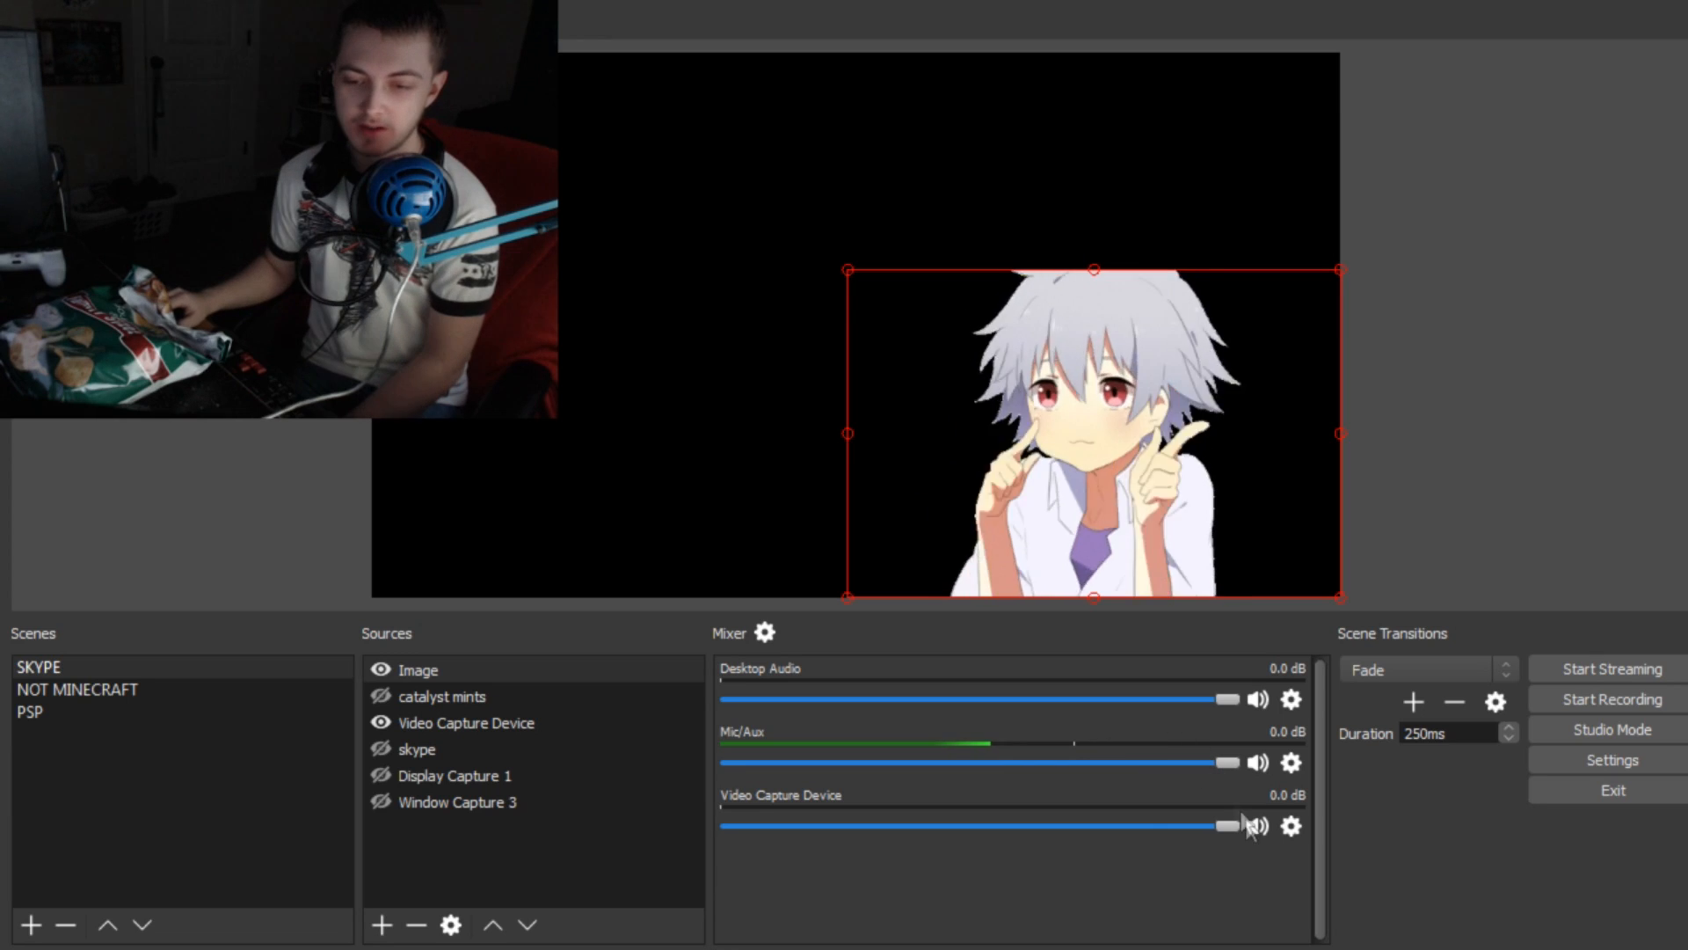
- Add the dancing GIF image above her head and unhide the catalyst mints logo
click(419, 668)
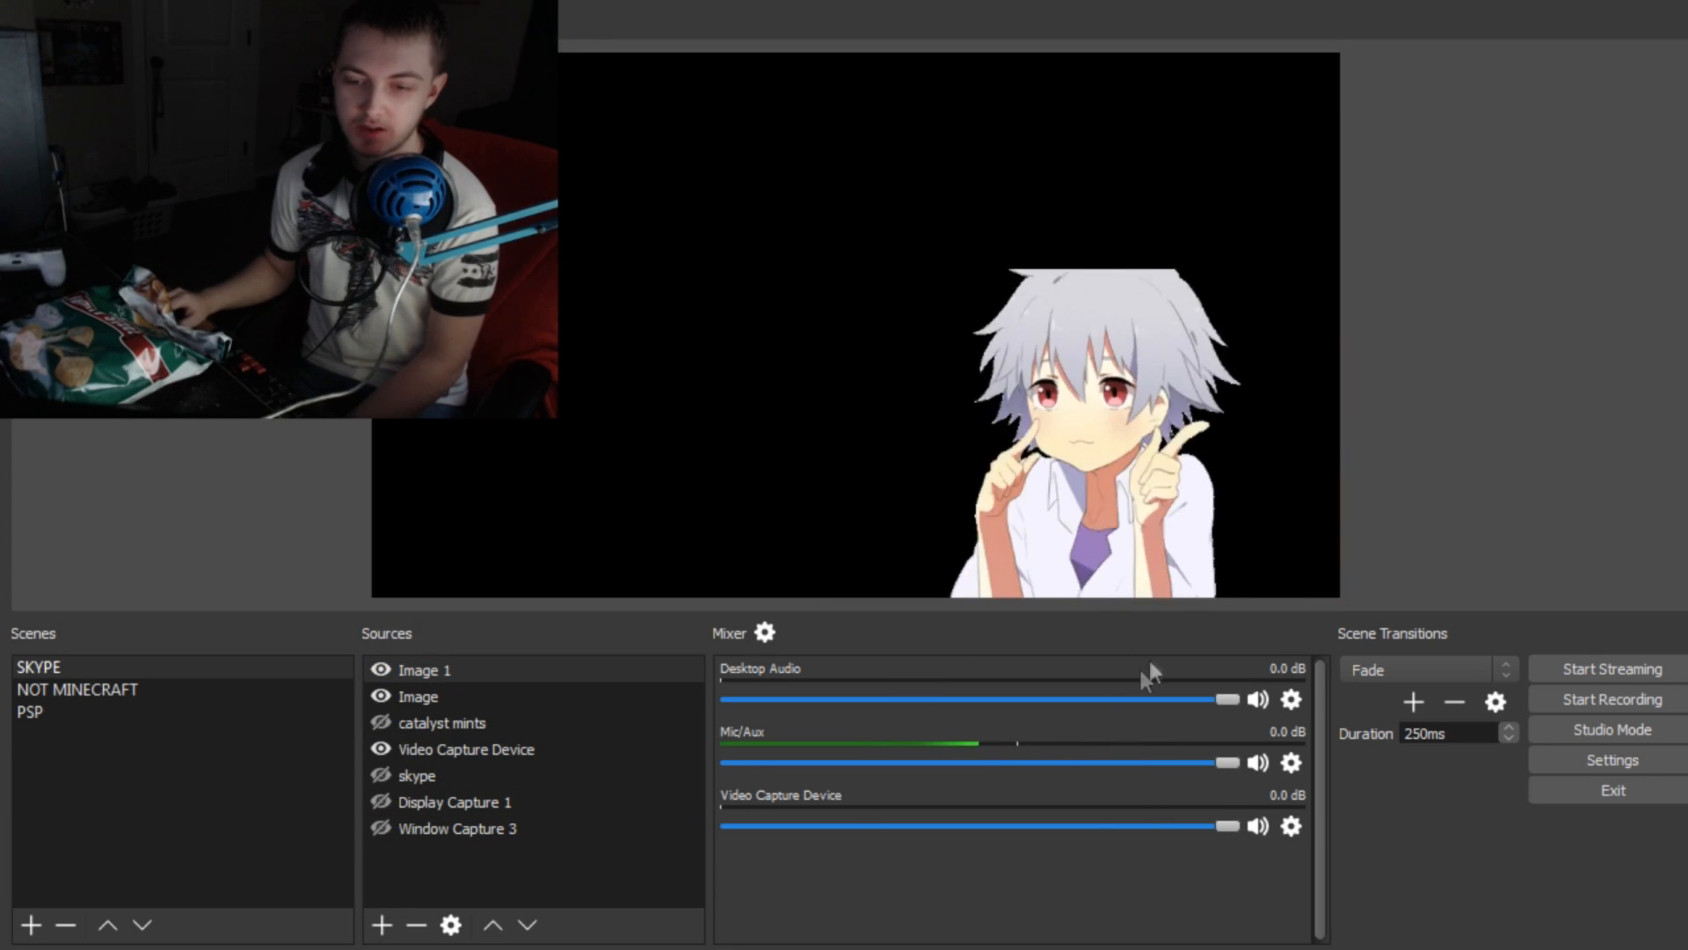
mouse_move(700, 467)
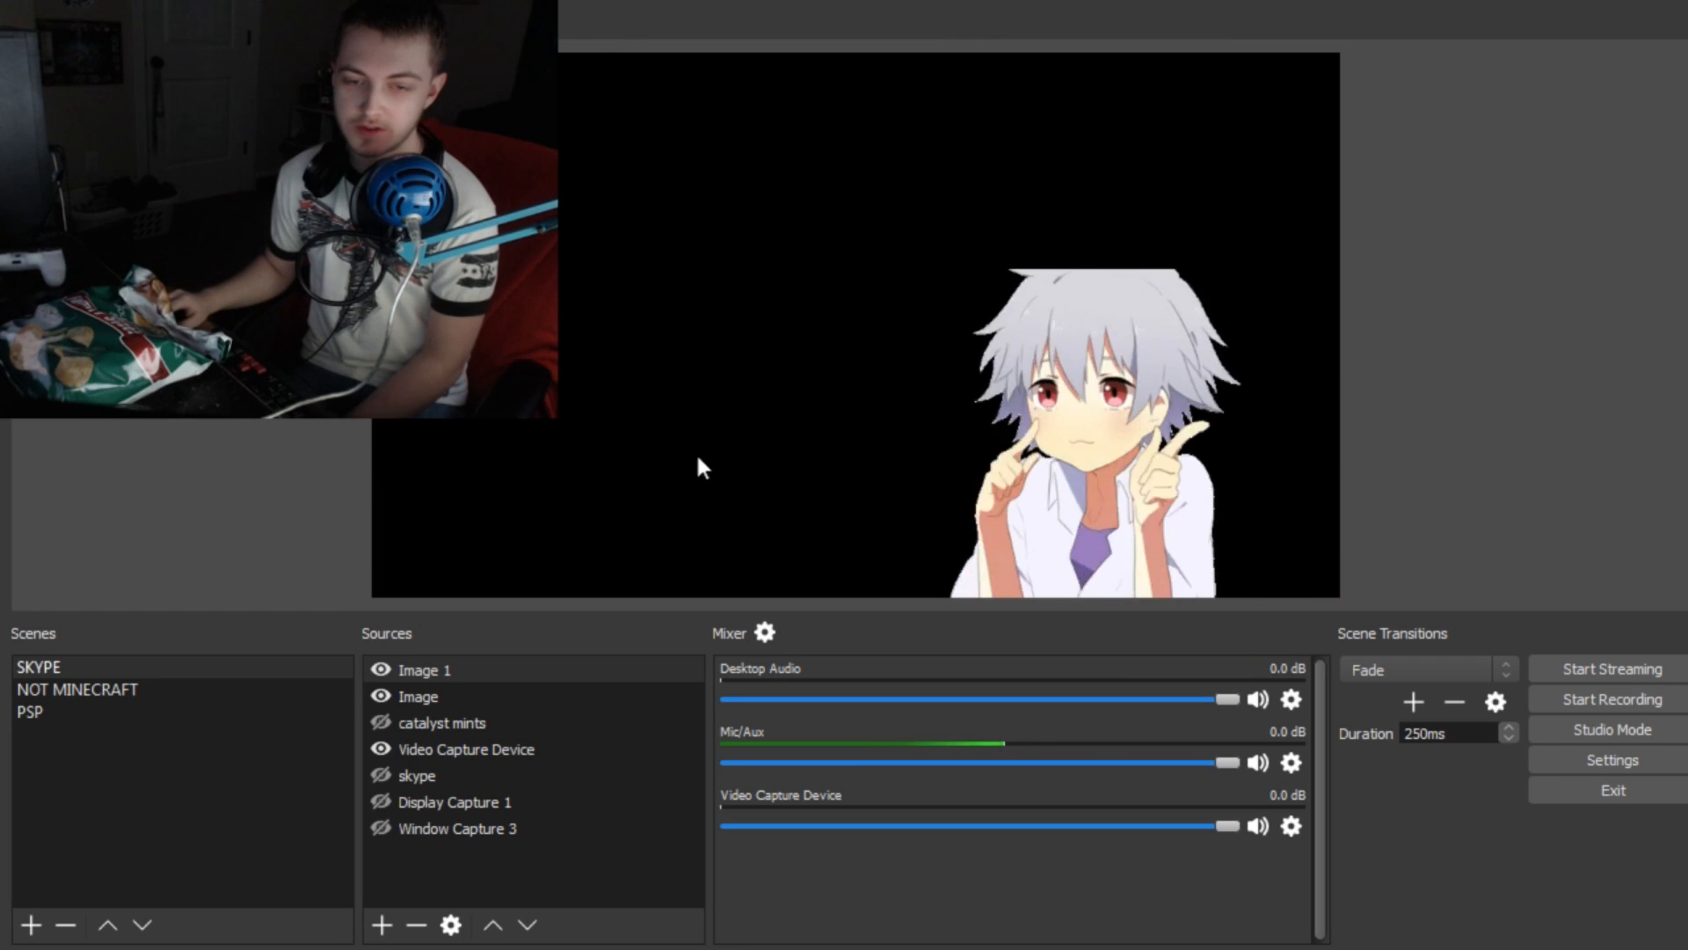
click(426, 671)
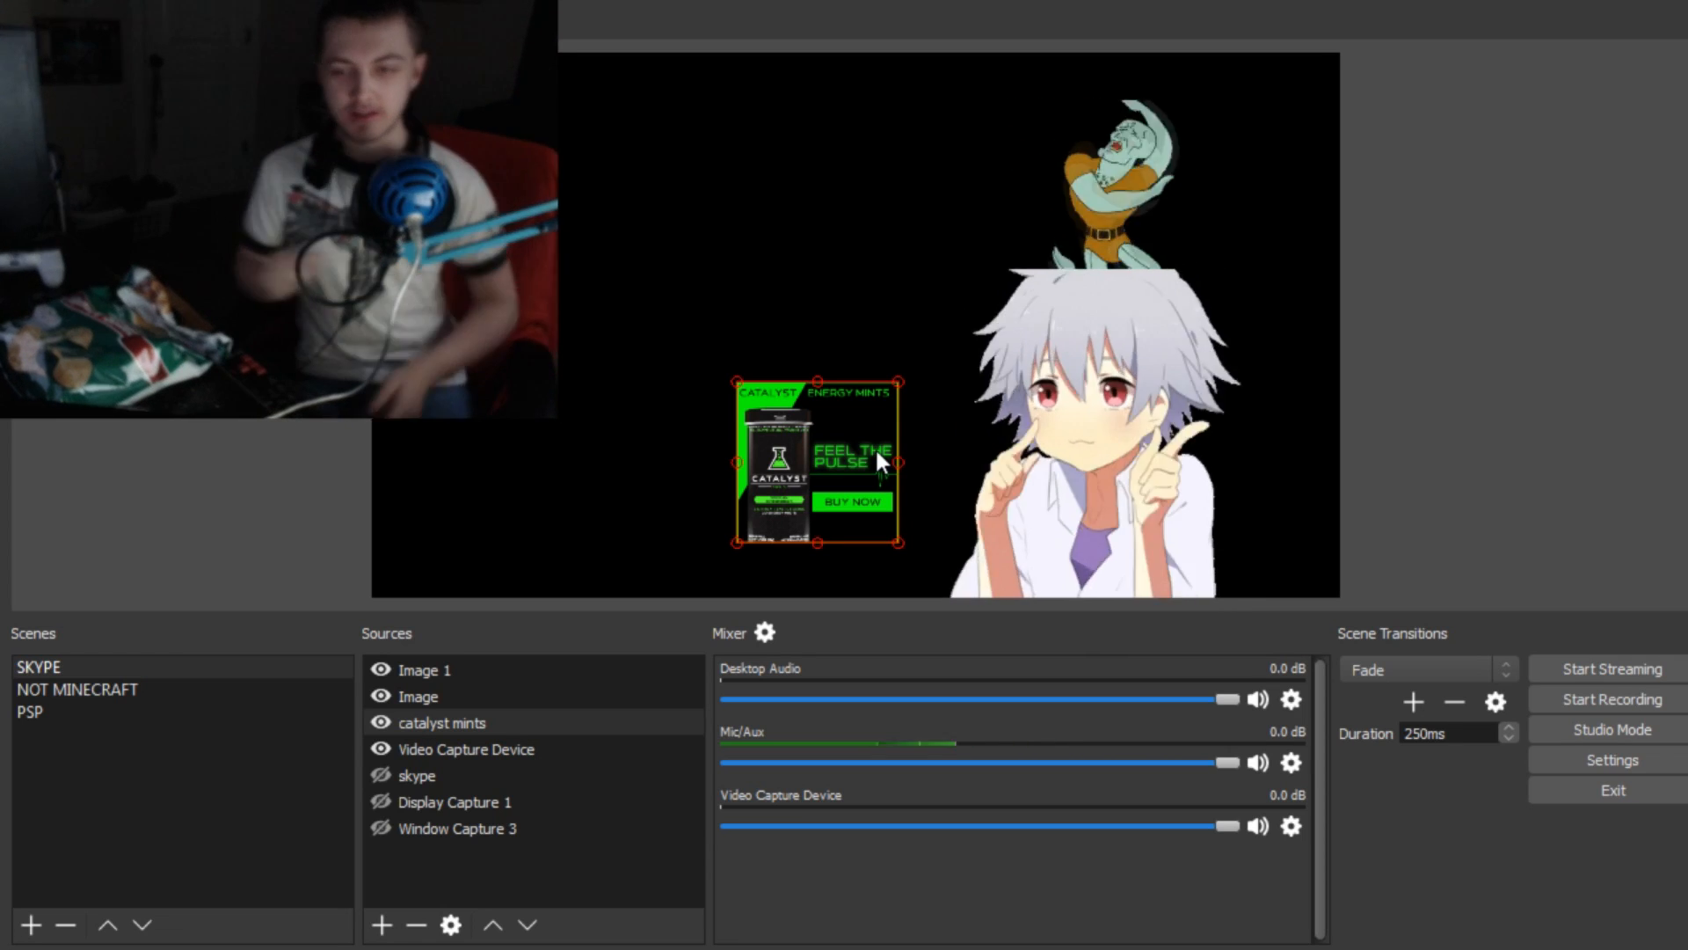
click(454, 801)
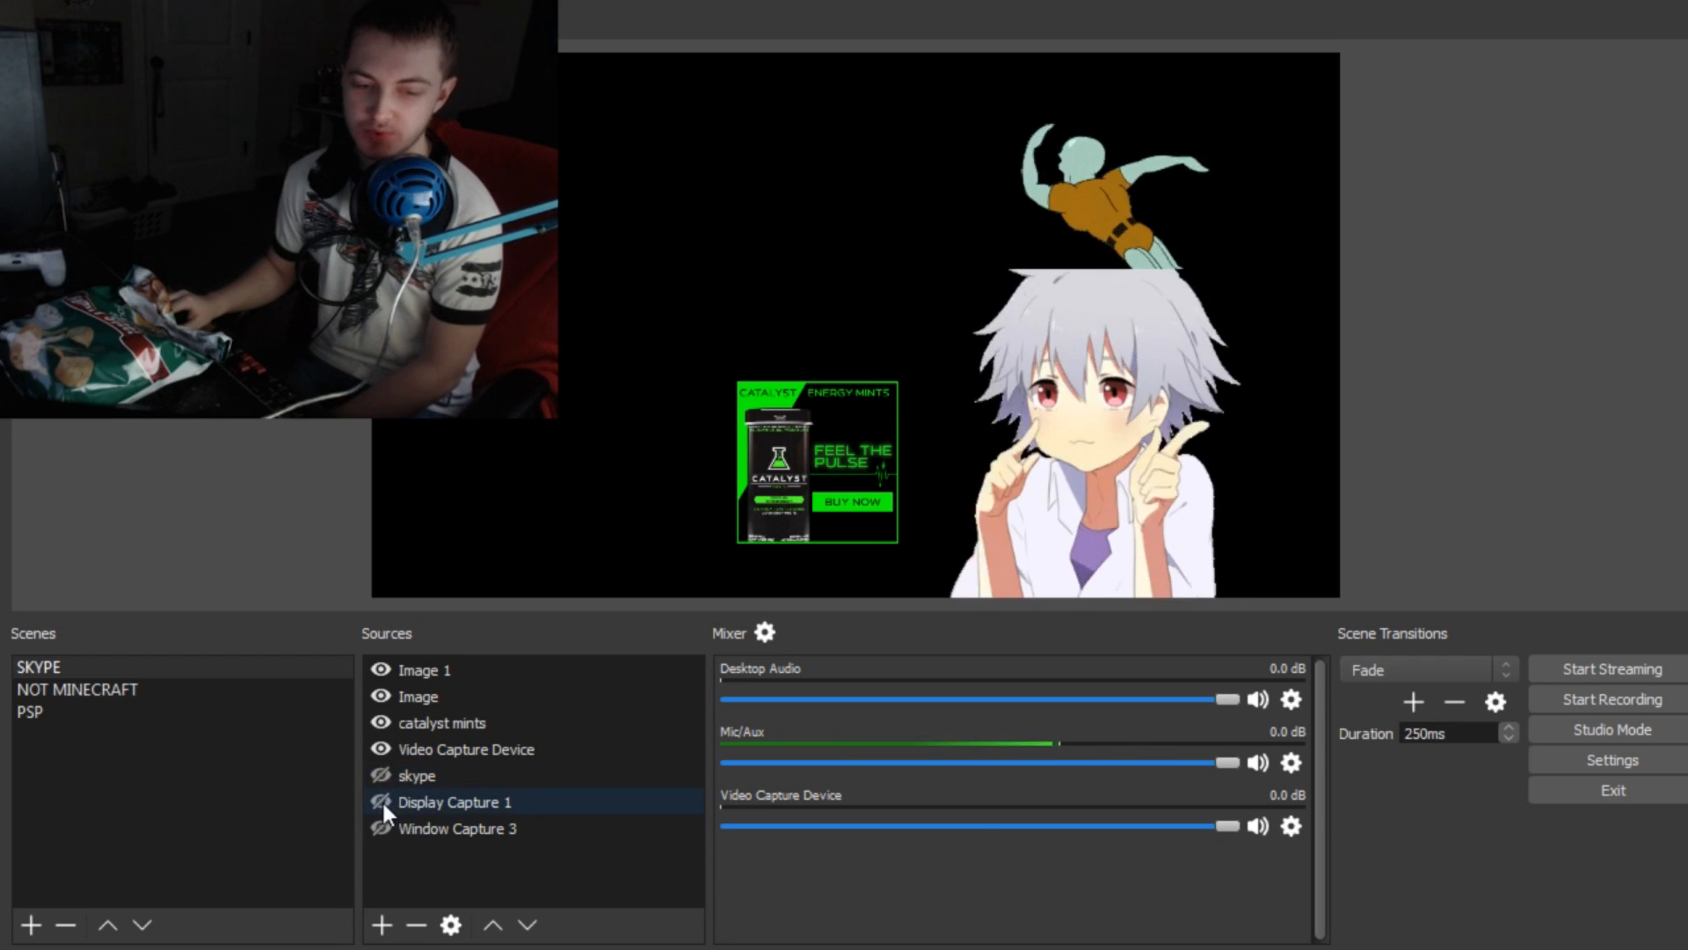
click(457, 829)
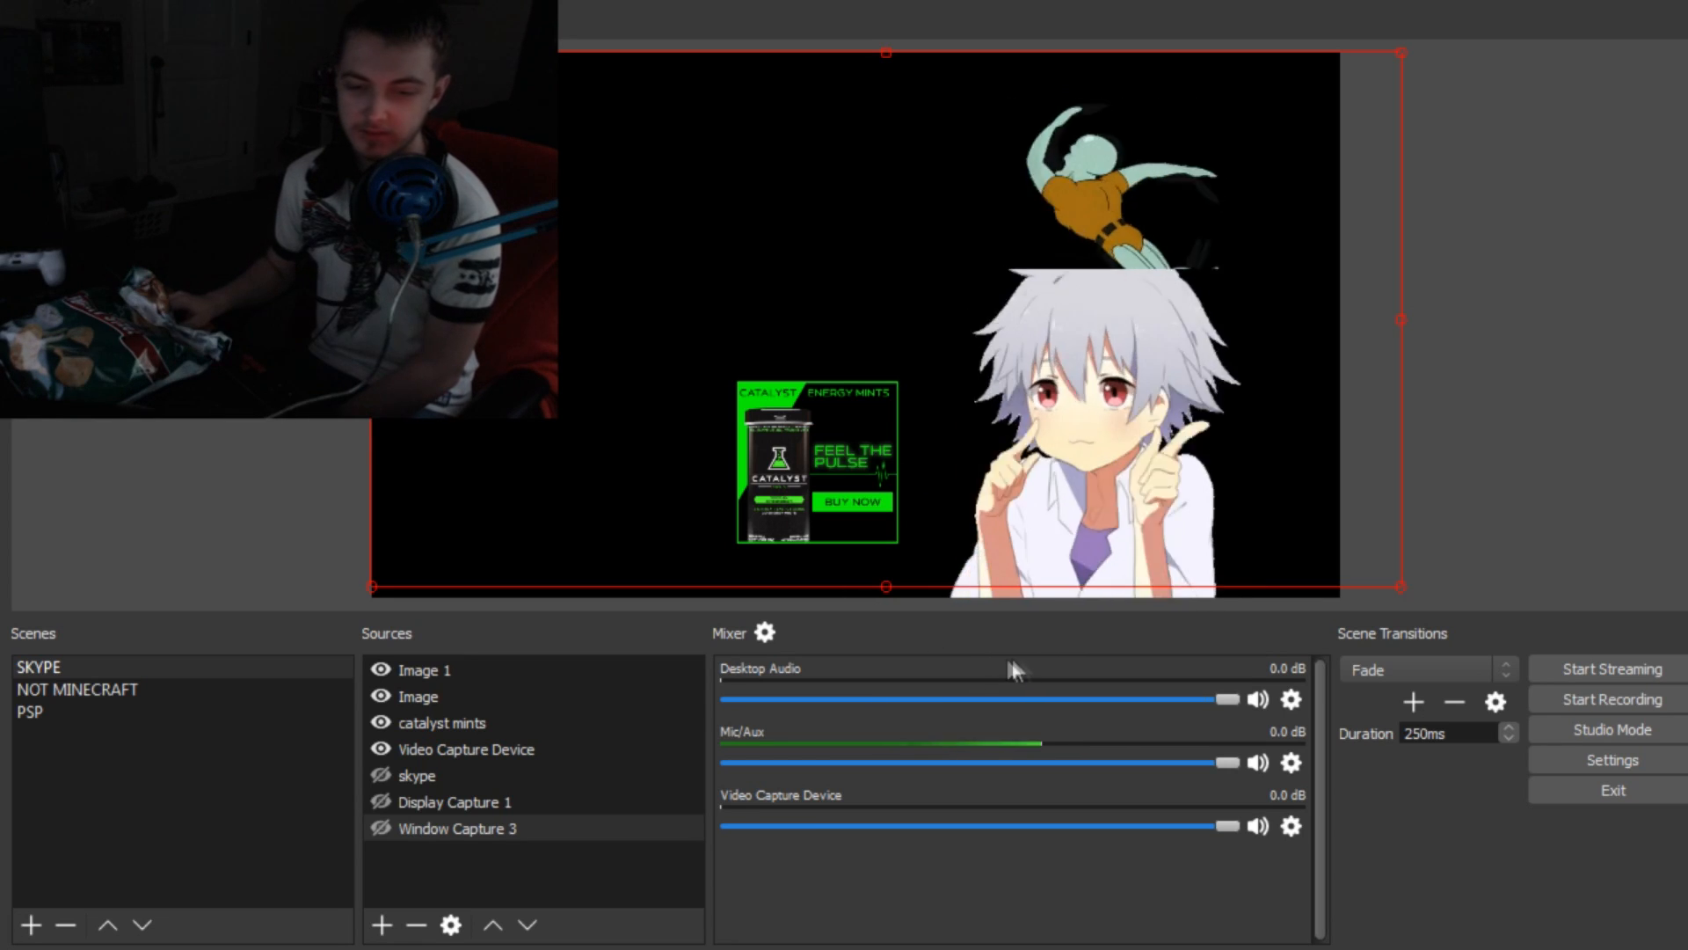
mouse_move(812, 689)
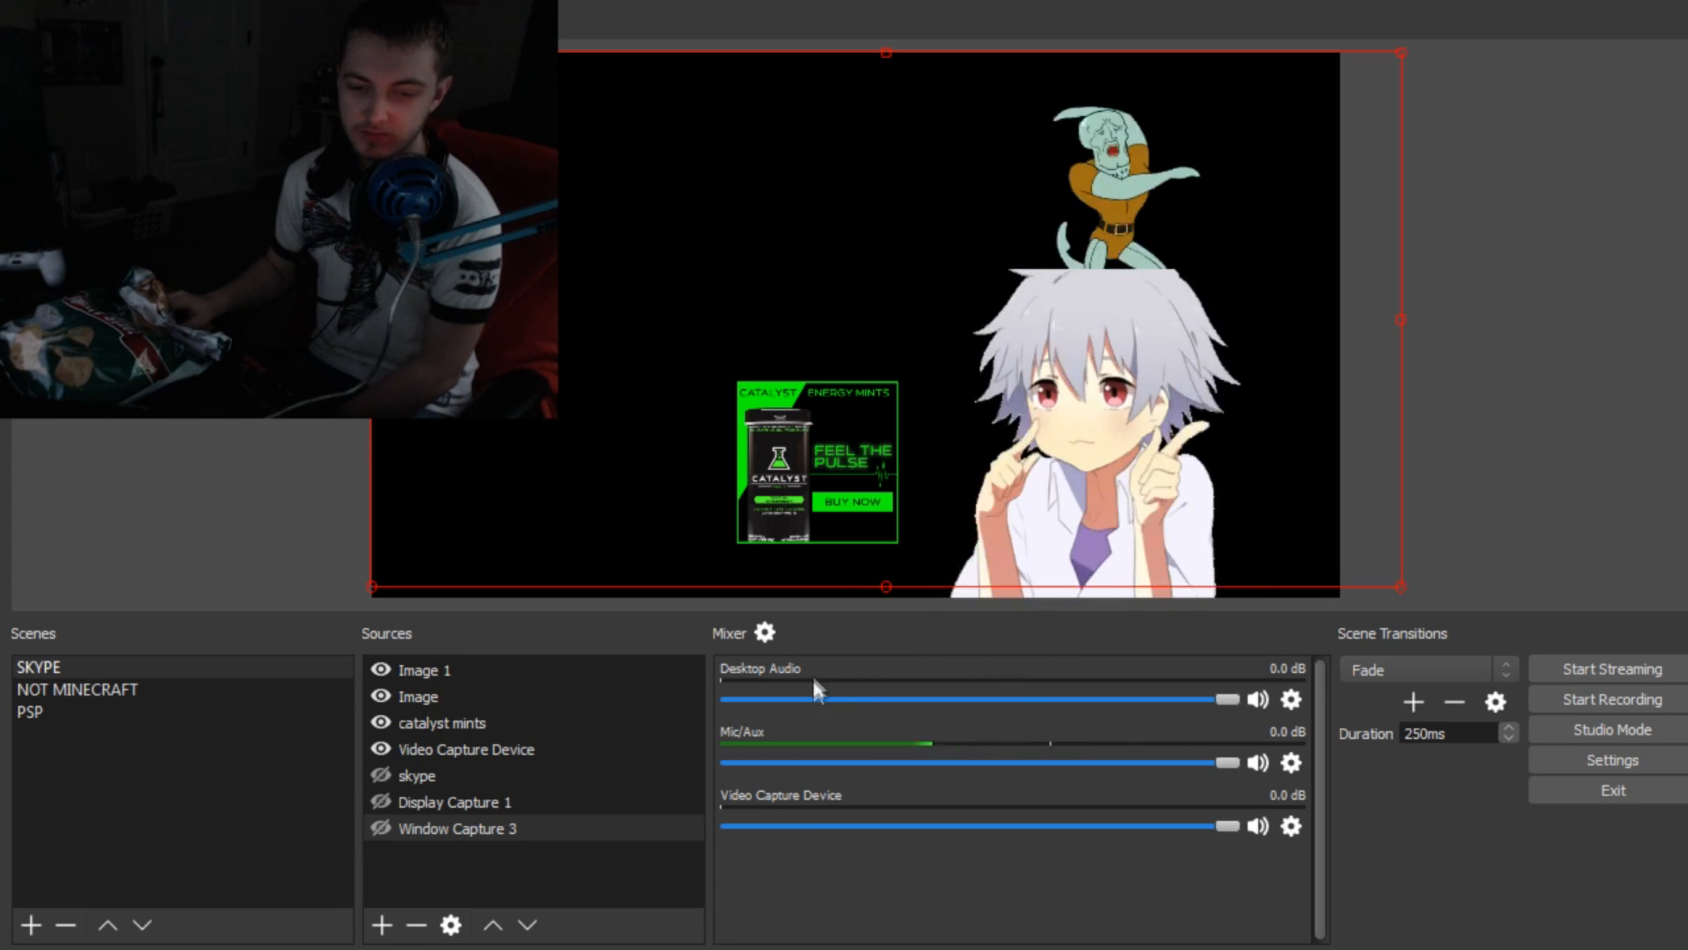
click(456, 829)
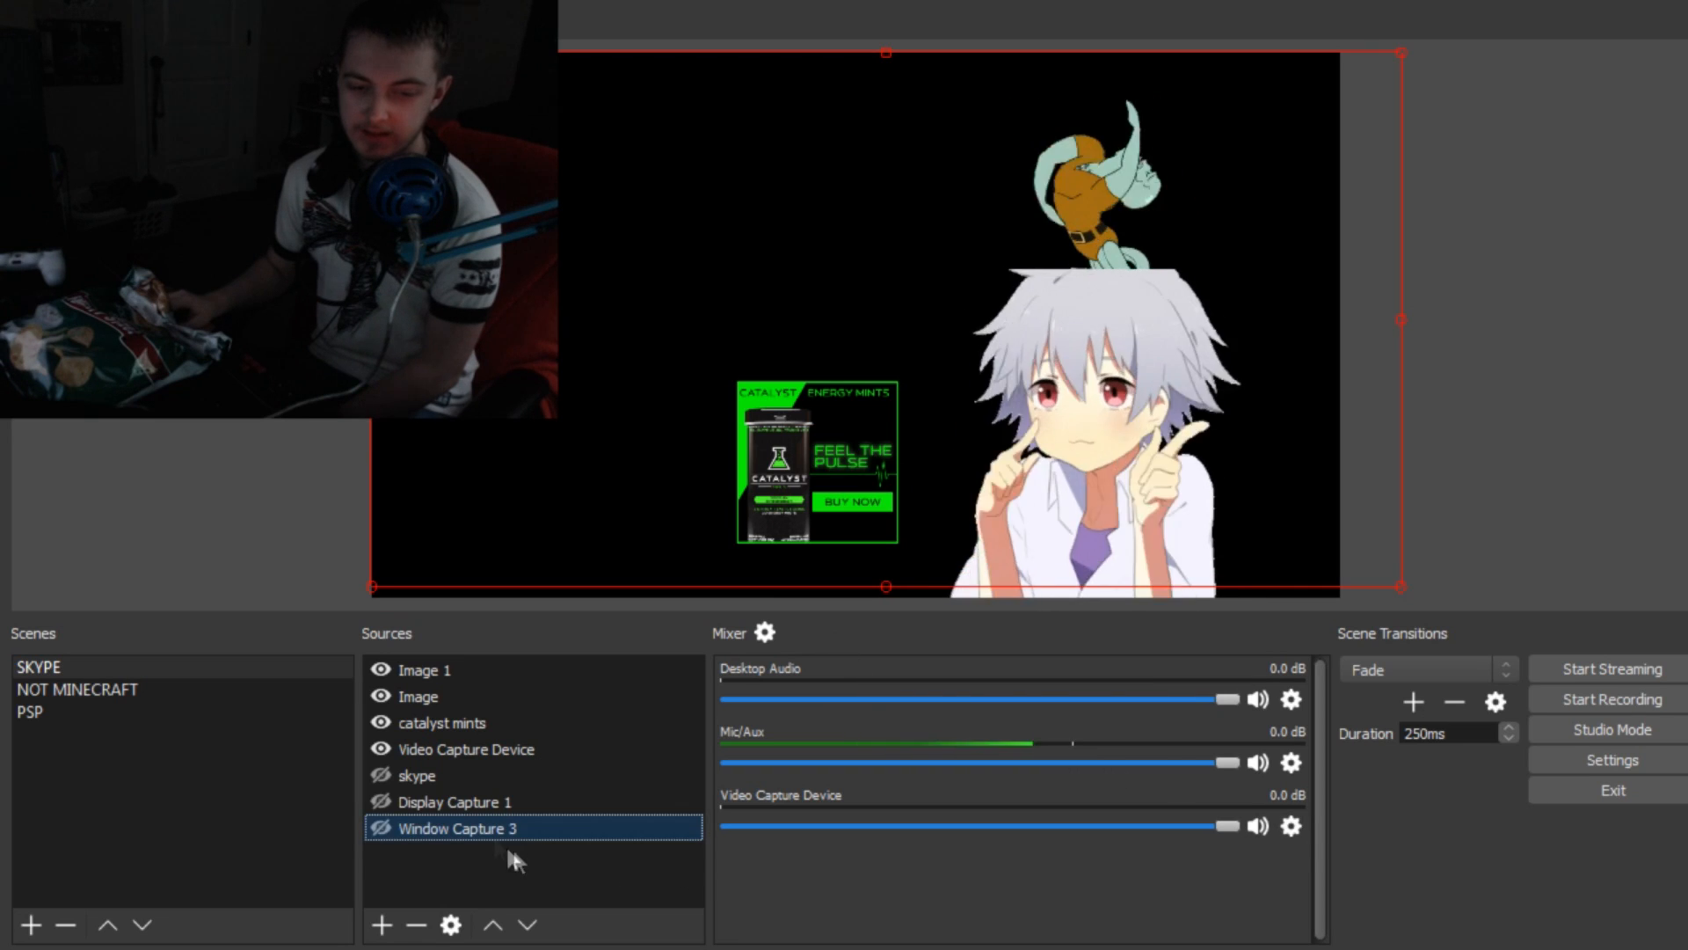